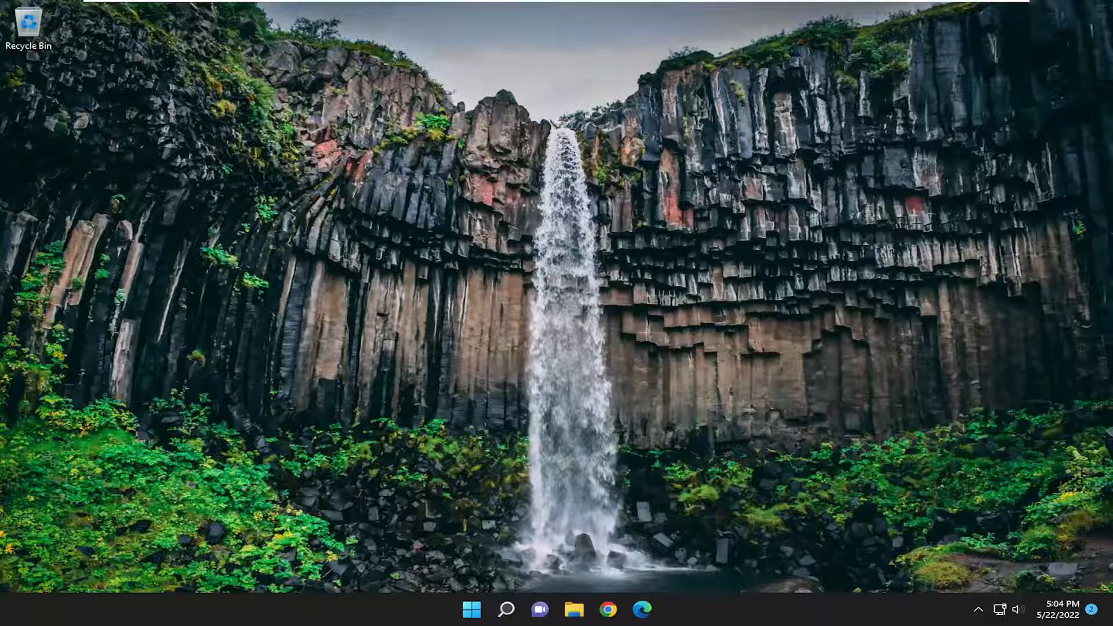
mouse_move(439, 613)
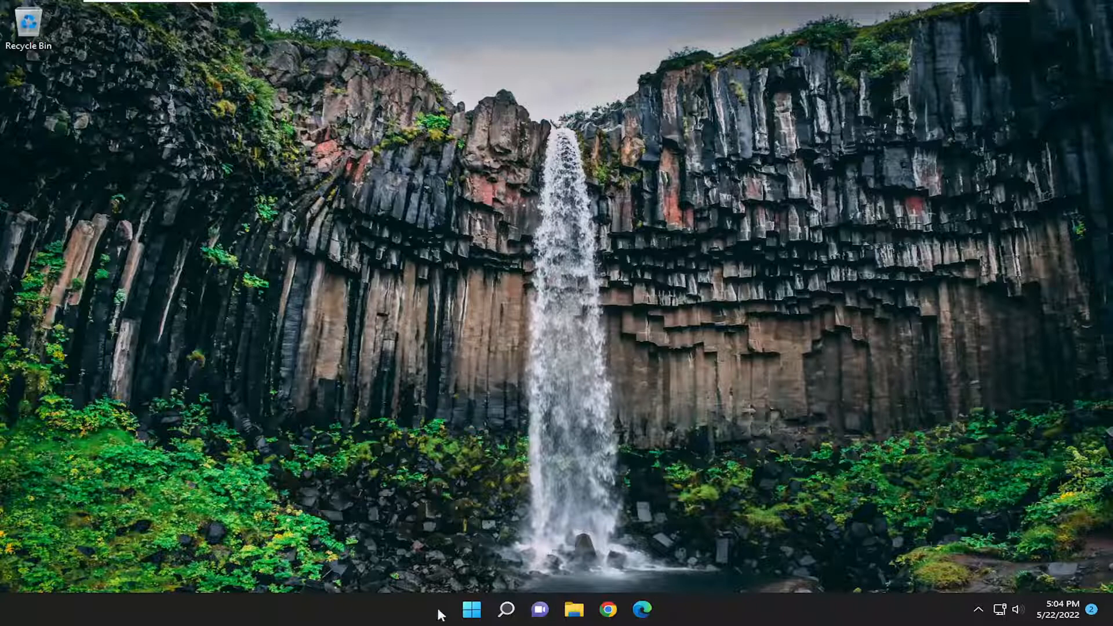
Bring up the Start button's Quick Link menu of system tools.
right_click(472, 610)
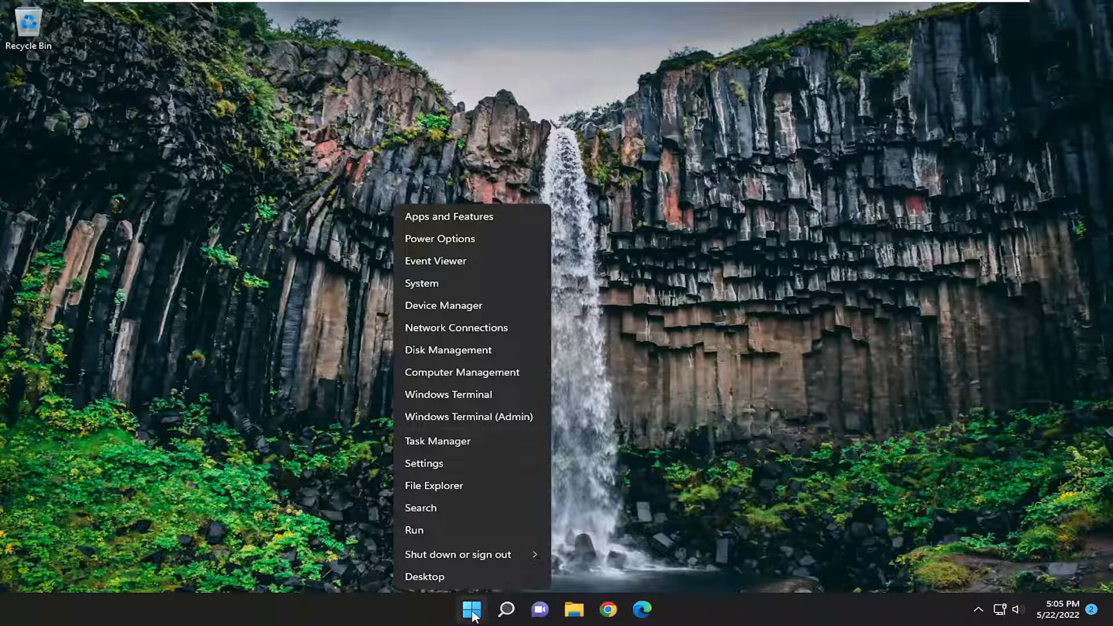
mouse_move(240, 617)
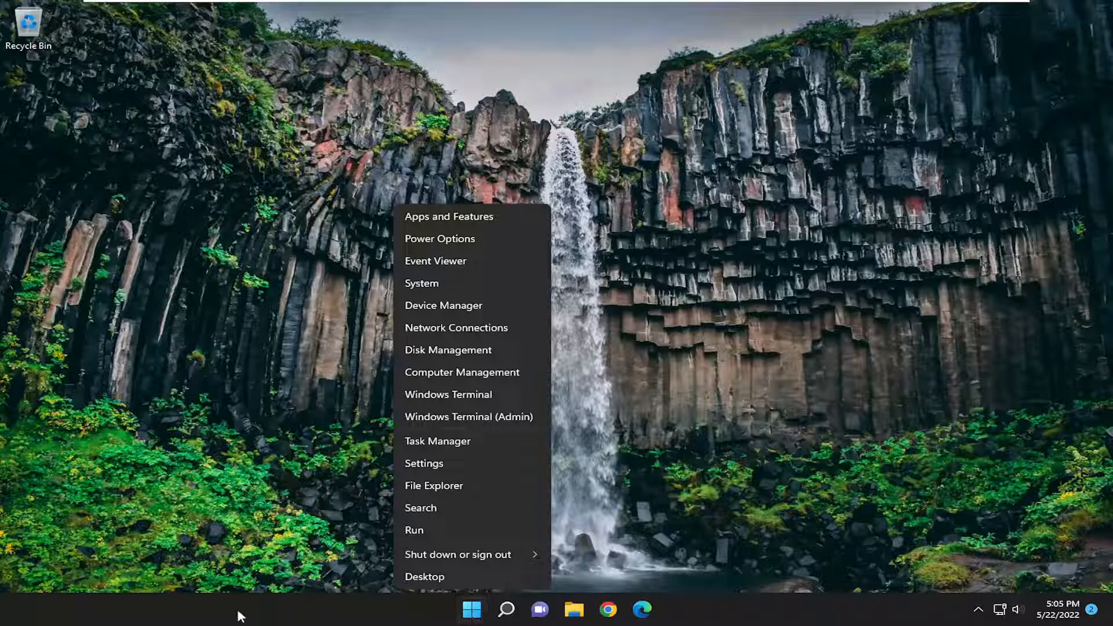
mouse_move(452, 446)
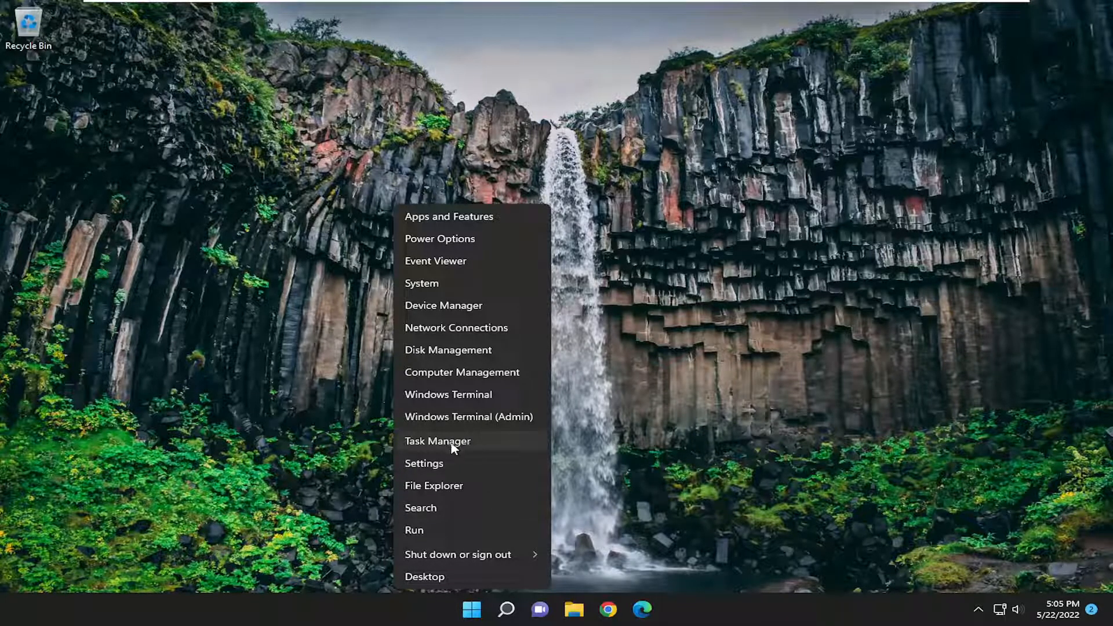
Launch Task Manager and show the Details list of PIDs, status, users and memory.
click(438, 441)
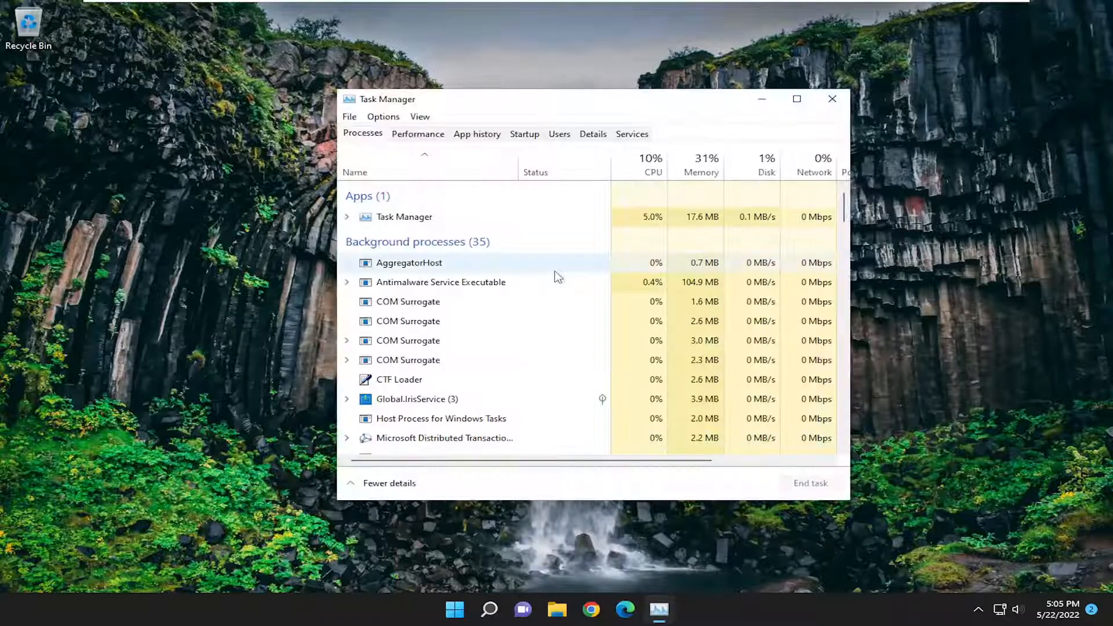
click(592, 133)
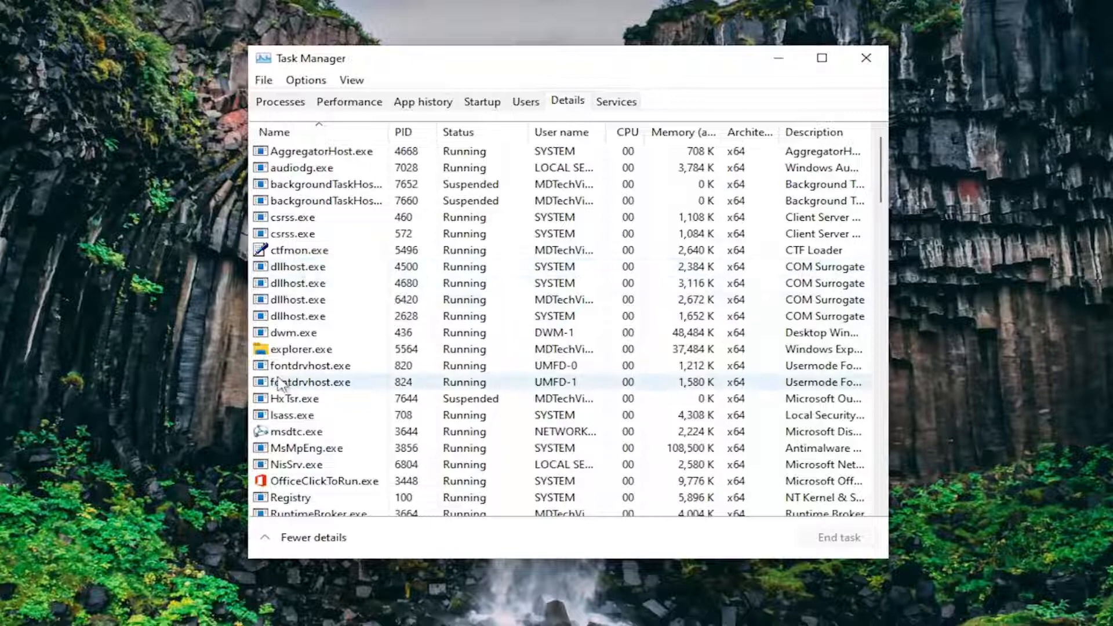
click(298, 348)
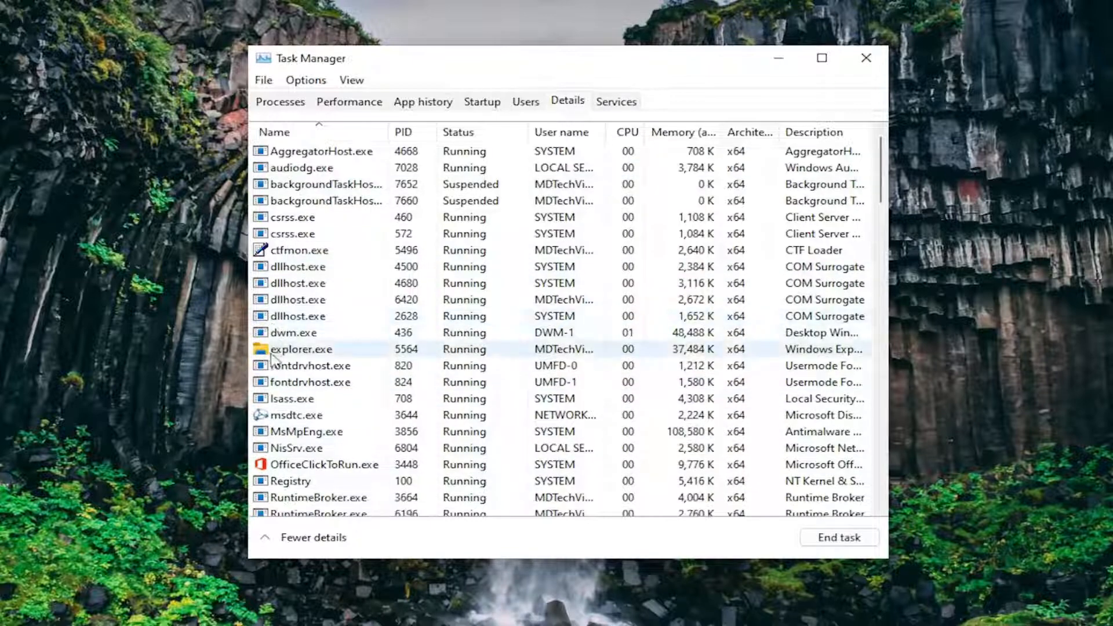
click(291, 399)
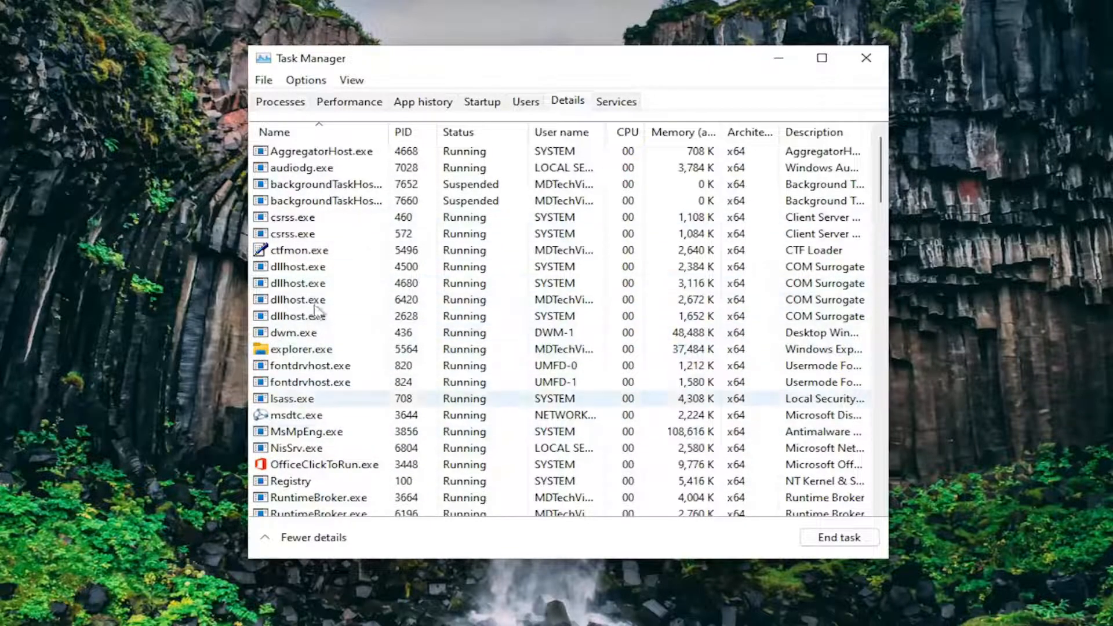
right_click(291, 234)
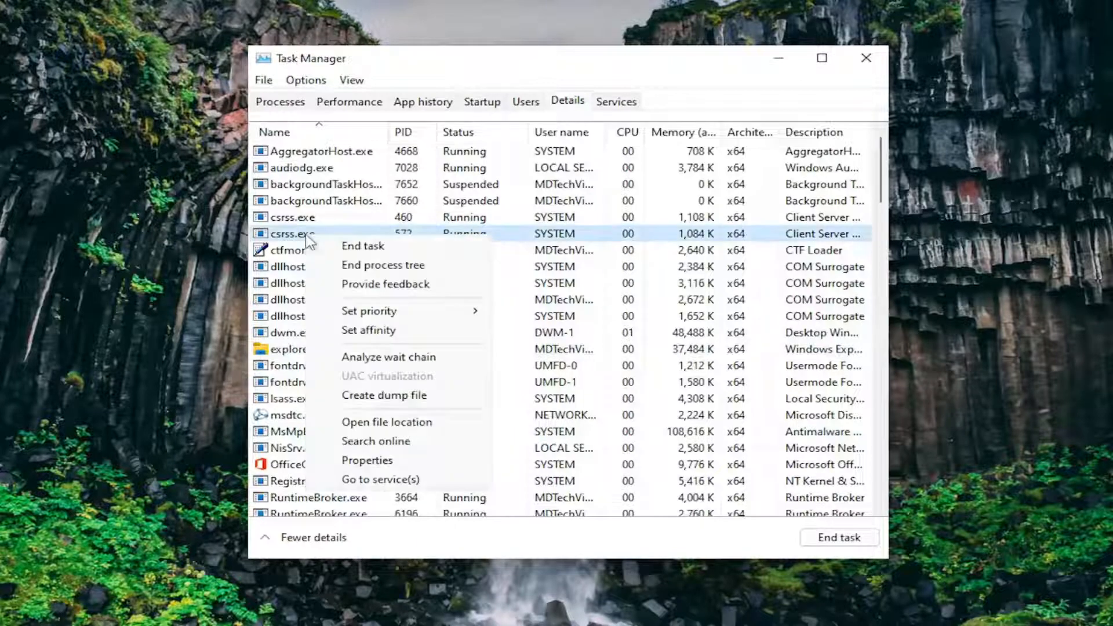
mouse_move(362, 247)
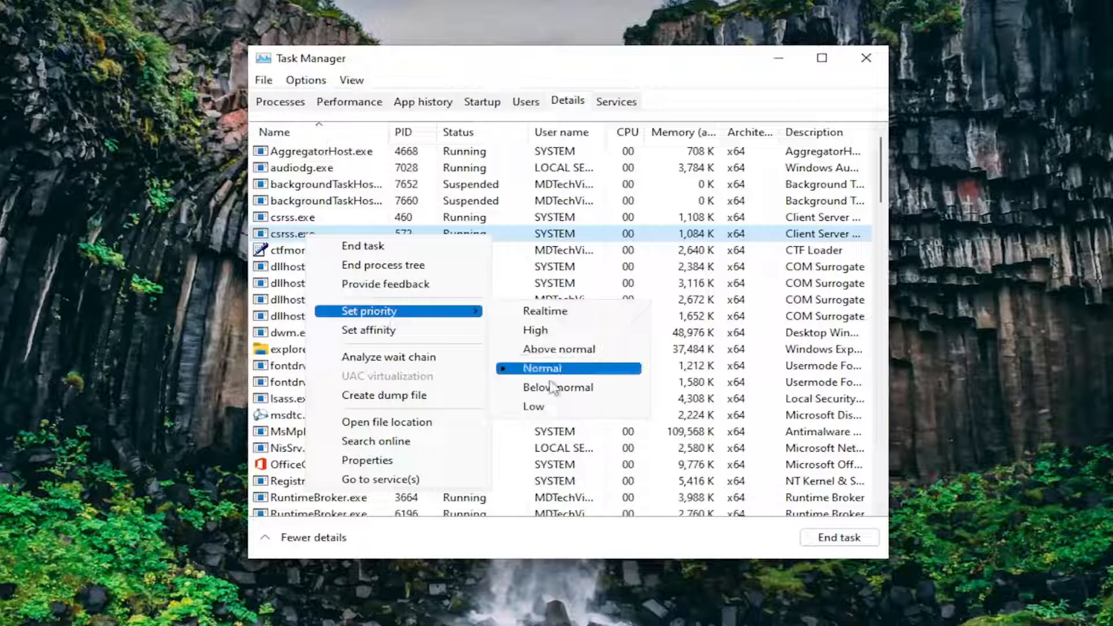
mouse_move(547, 406)
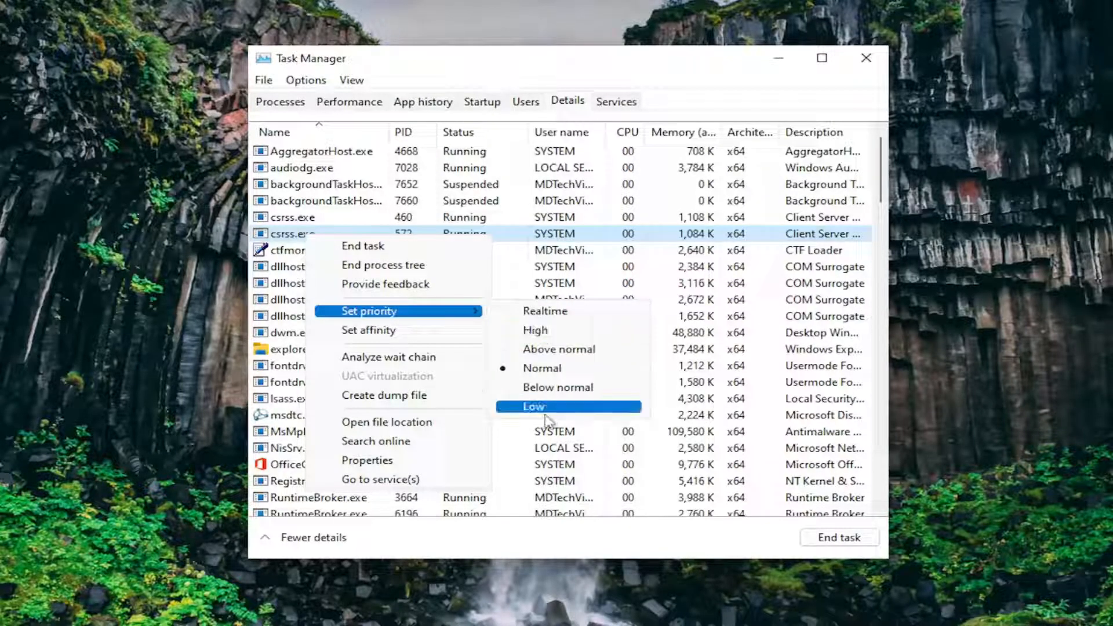
mouse_move(564, 311)
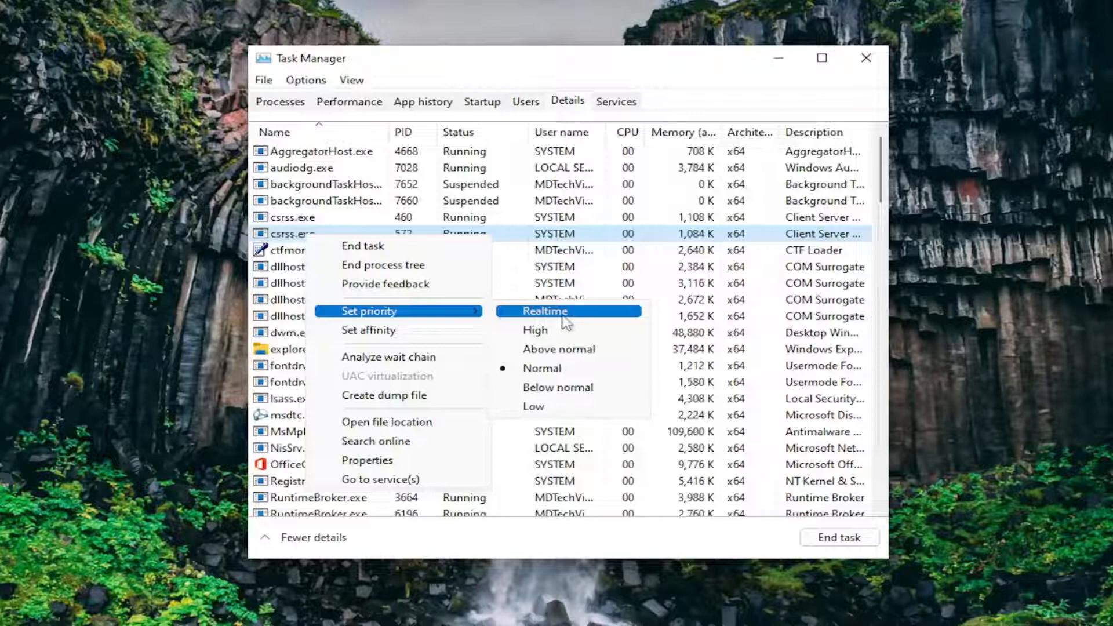
mouse_move(557, 387)
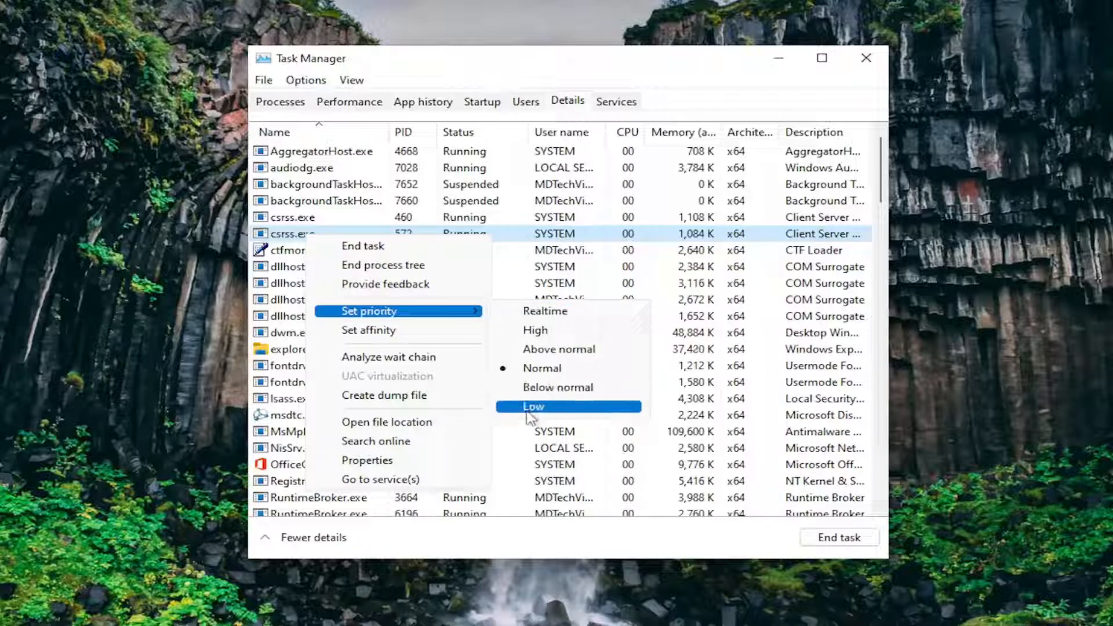
mouse_move(582, 523)
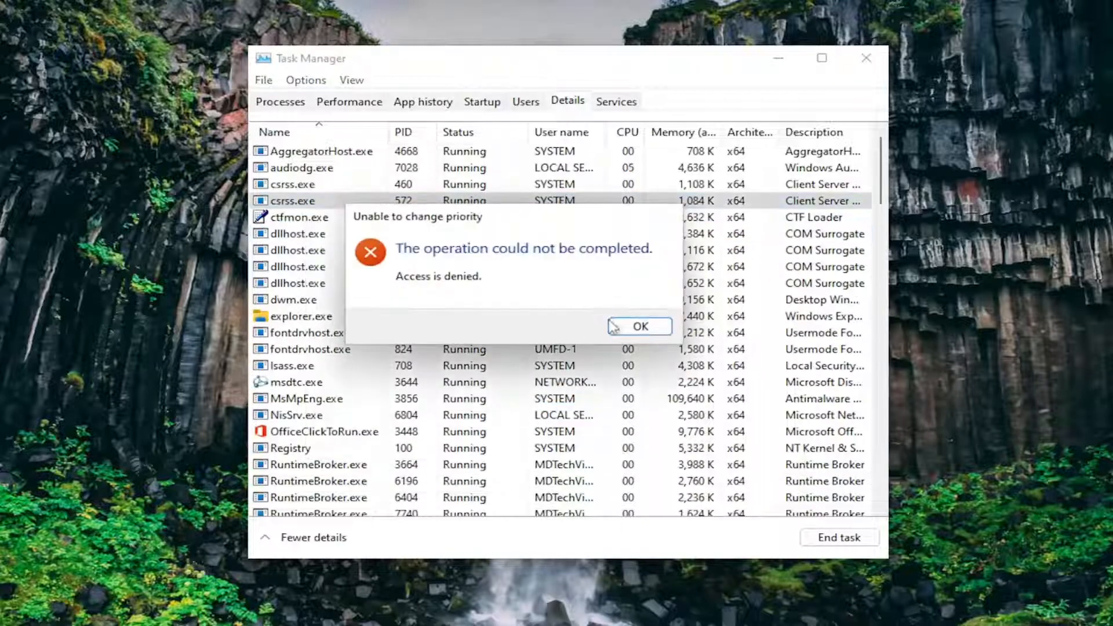
click(639, 327)
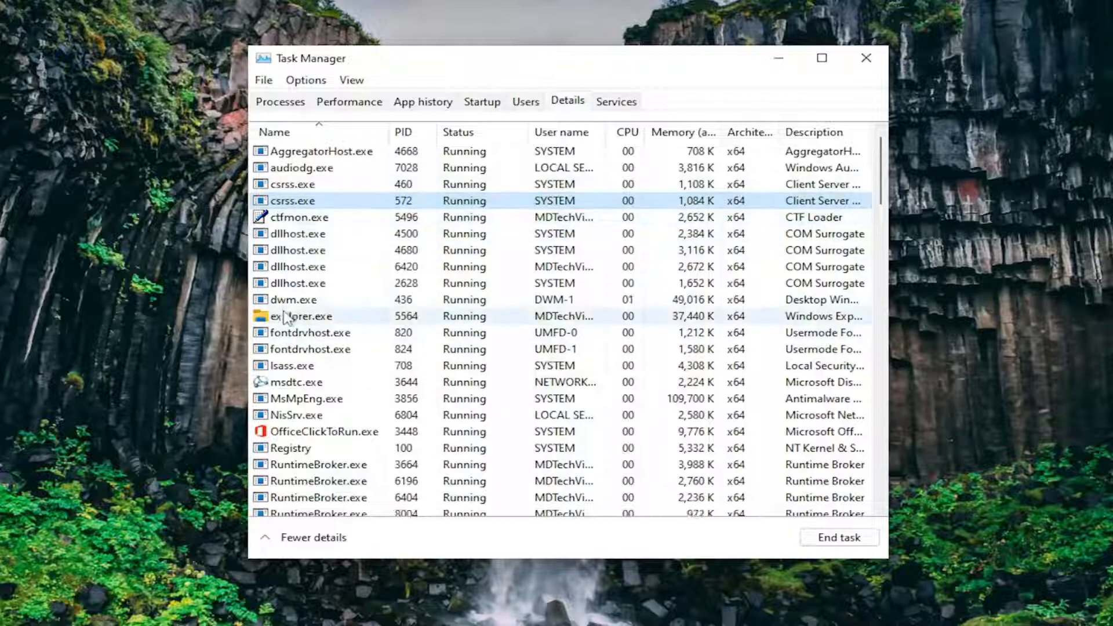
Scroll to OfficeClickToRun.exe and open its processor affinity settings from the context menu.
scroll(down, 3)
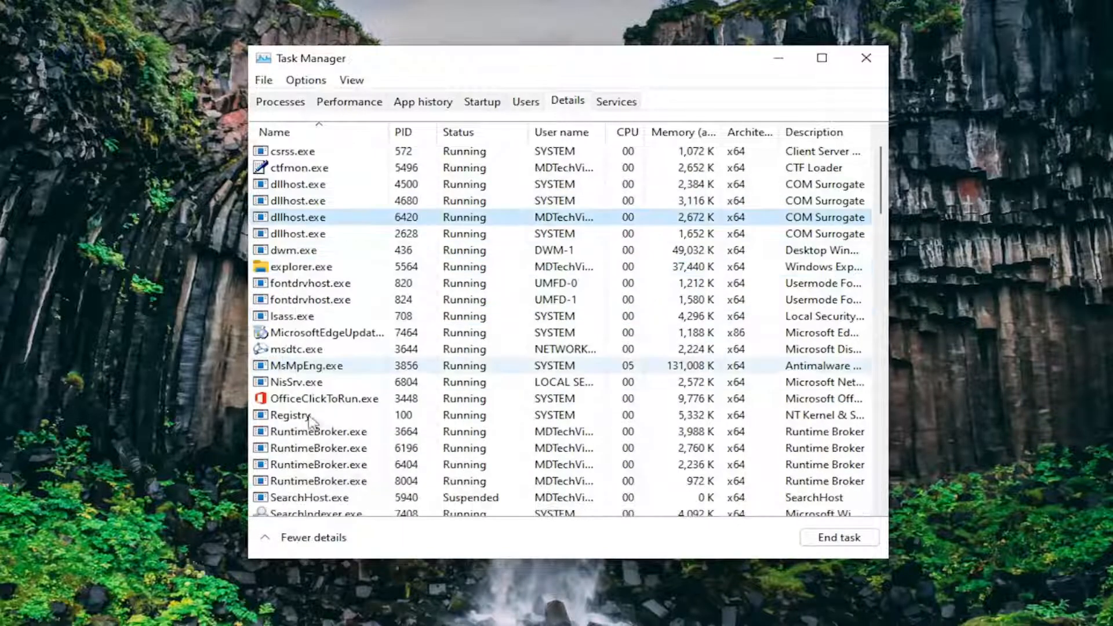
right_click(316, 416)
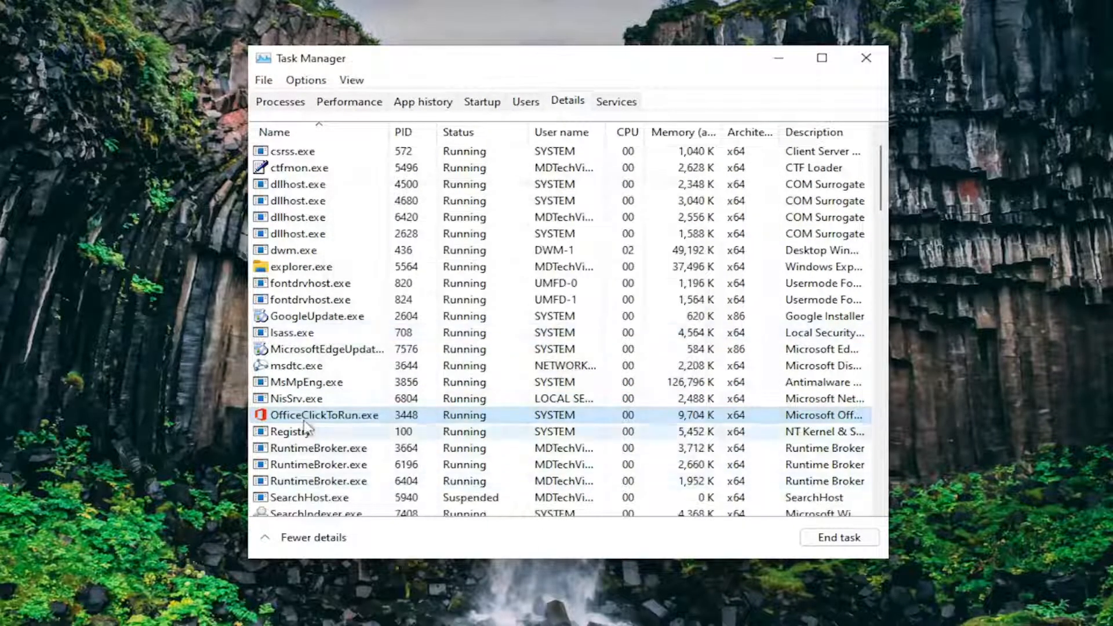
right_click(325, 414)
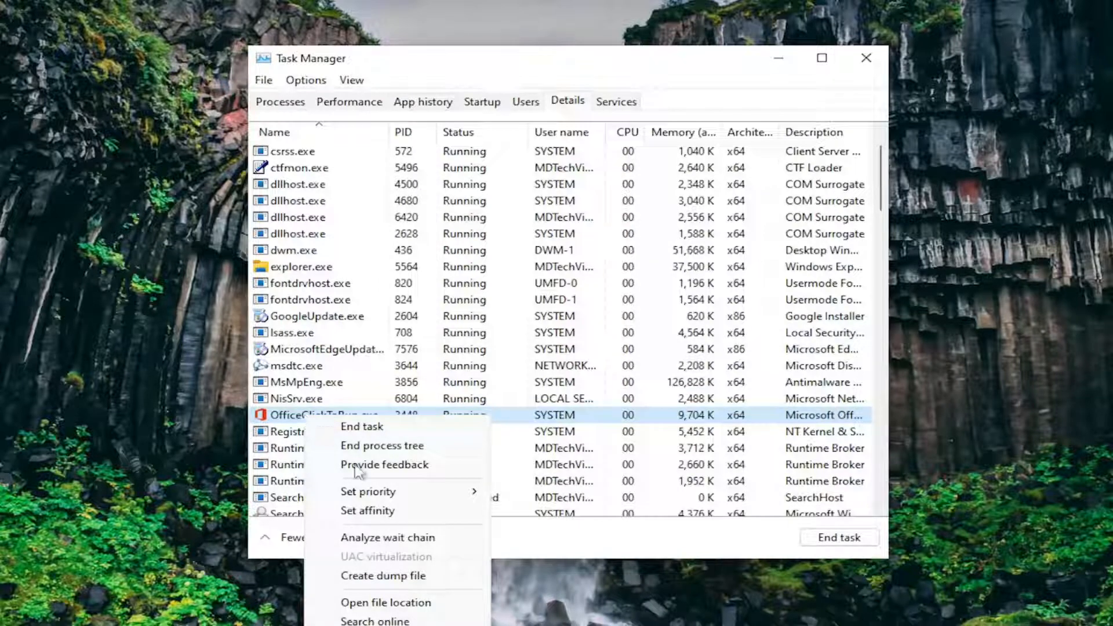
mouse_move(367, 511)
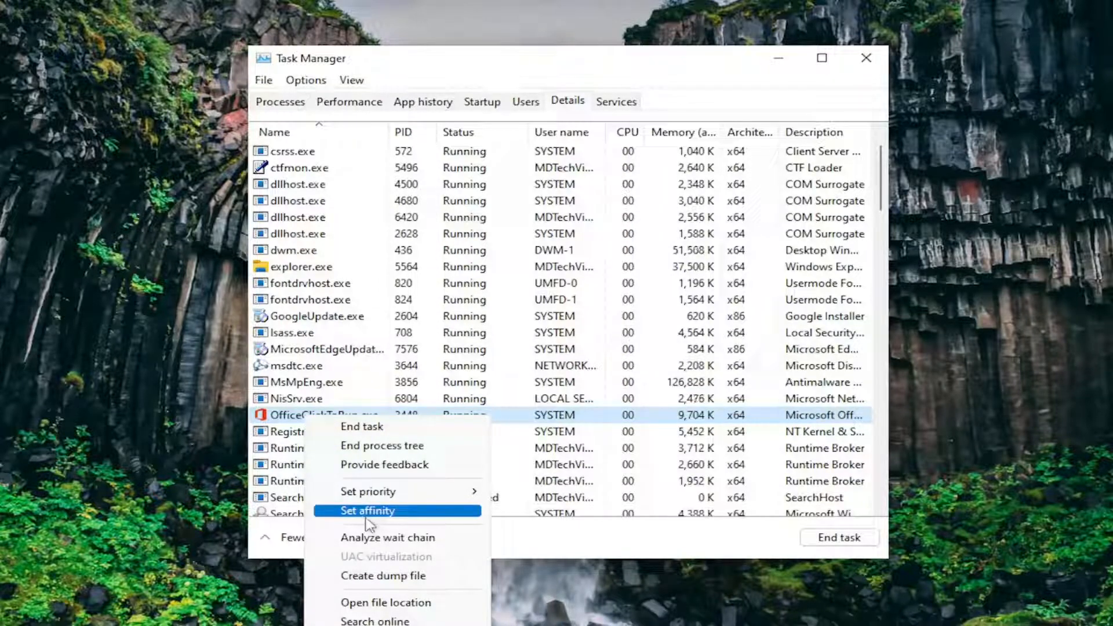
click(368, 510)
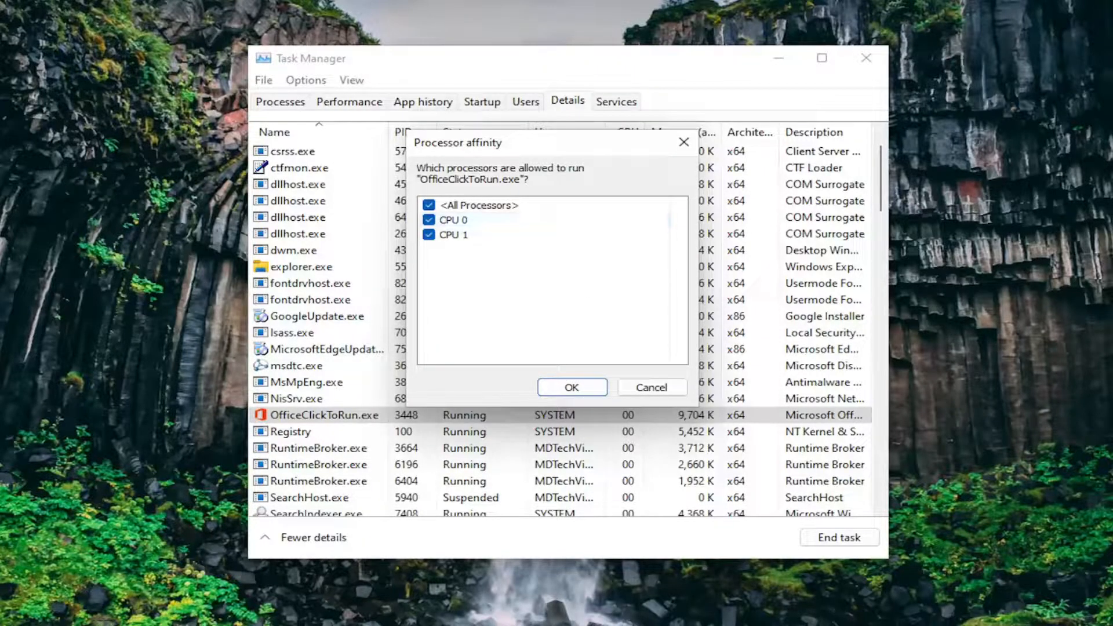
Keep OfficeClickToRun.exe on All Processors (CPU 0, CPU 1), confirm, and exit Task Manager.
click(571, 387)
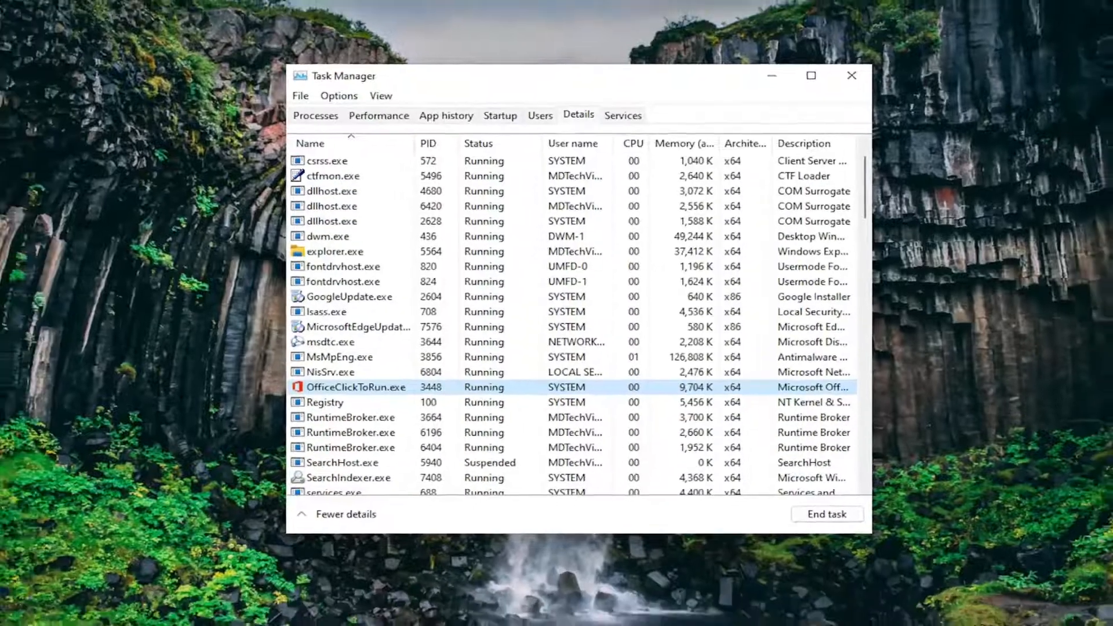
click(851, 76)
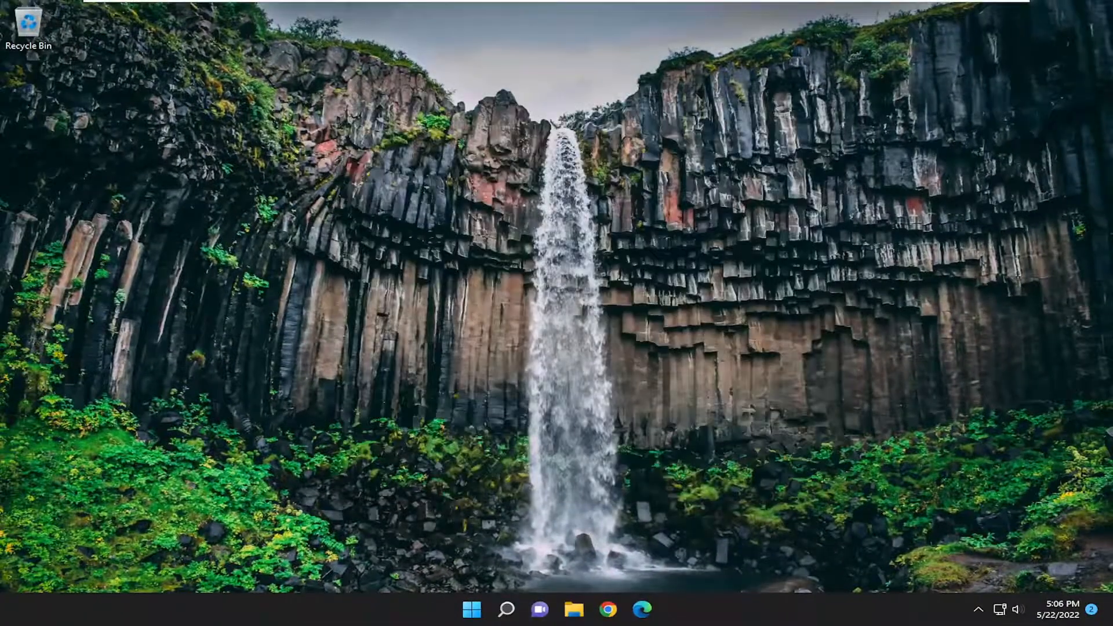